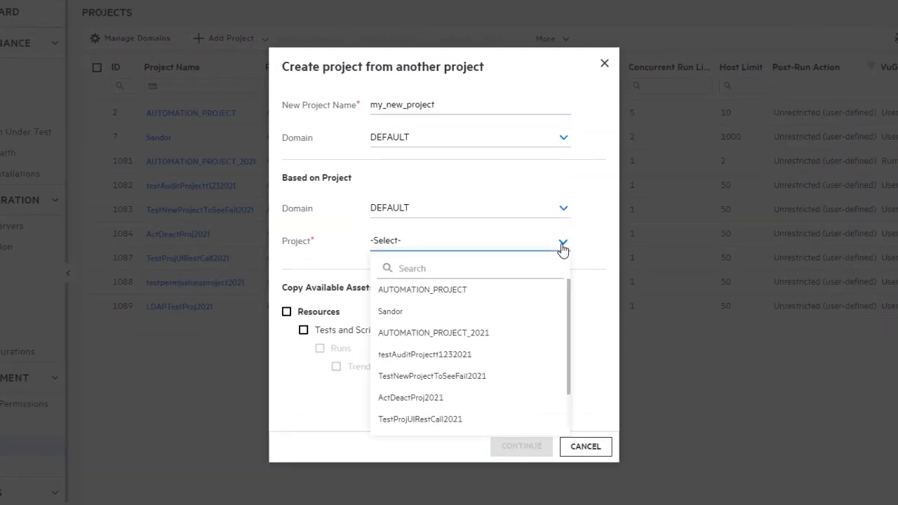
Copy from AUTOMATION_PROJECT, including Tests and Scripts, Runs, and Users and Roles.
{"action": "left_click", "coordinate": [422, 289]}
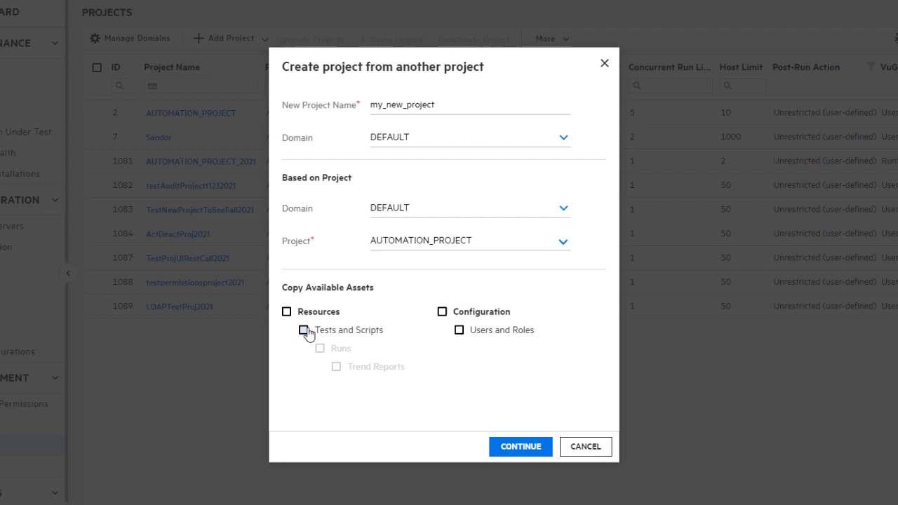
{"action": "left_click", "coordinate": [303, 330]}
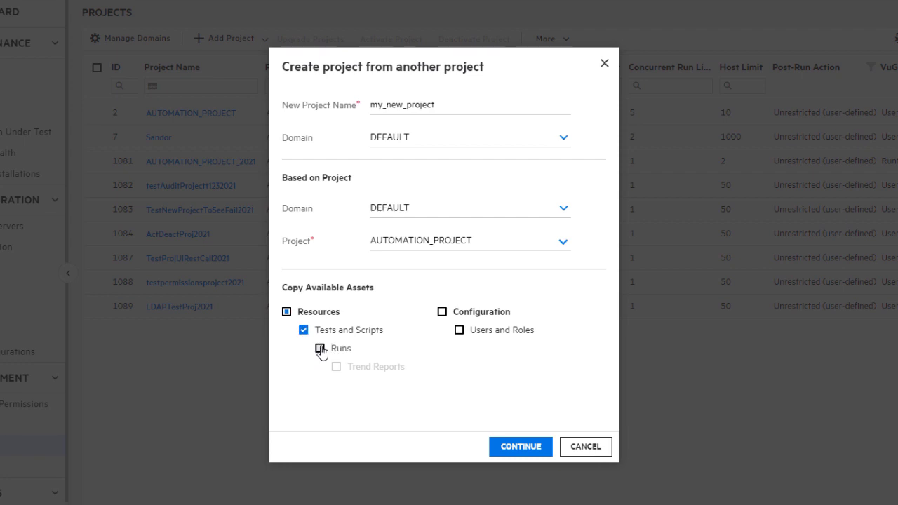
{"action": "left_click", "coordinate": [320, 348]}
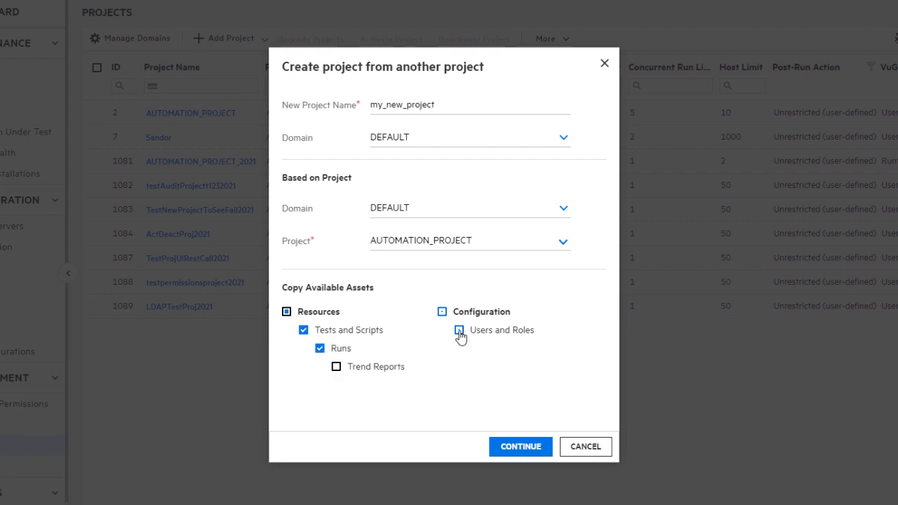
{"action": "left_click", "coordinate": [520, 446]}
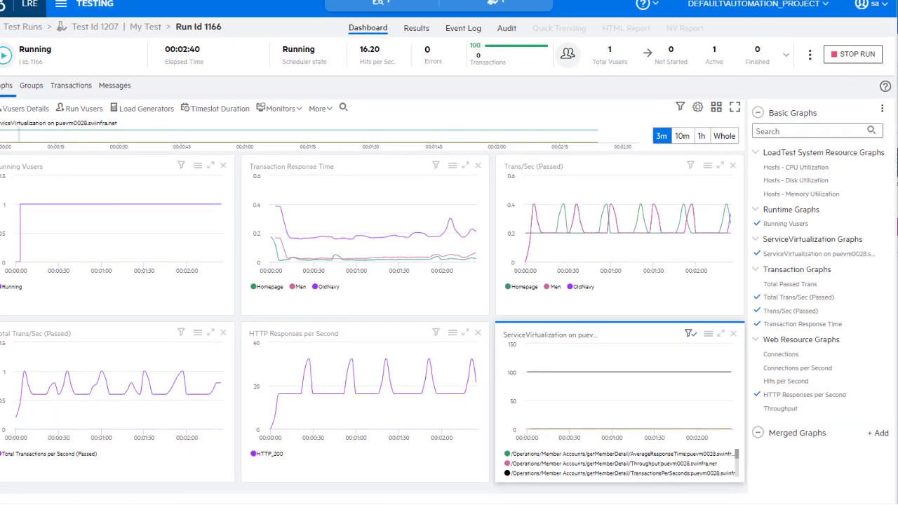
Scroll run 1166's dashboard graphs down to the ServiceVirtualization monitor graph.
{"action": "scroll", "scroll_direction": "down", "scroll_amount": 3}
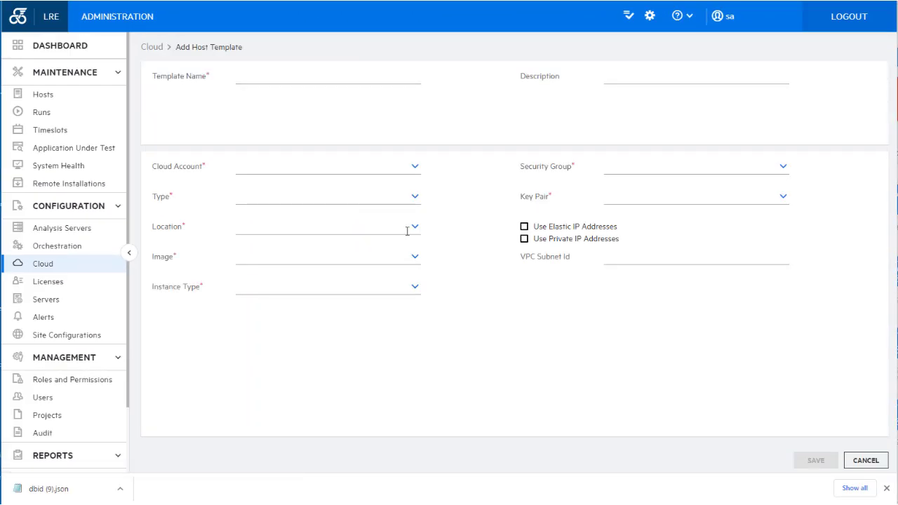
Enter 'vpc' while opening the Add Host Template form under Configuration > Cloud.
{"action": "type", "text": "vpc"}
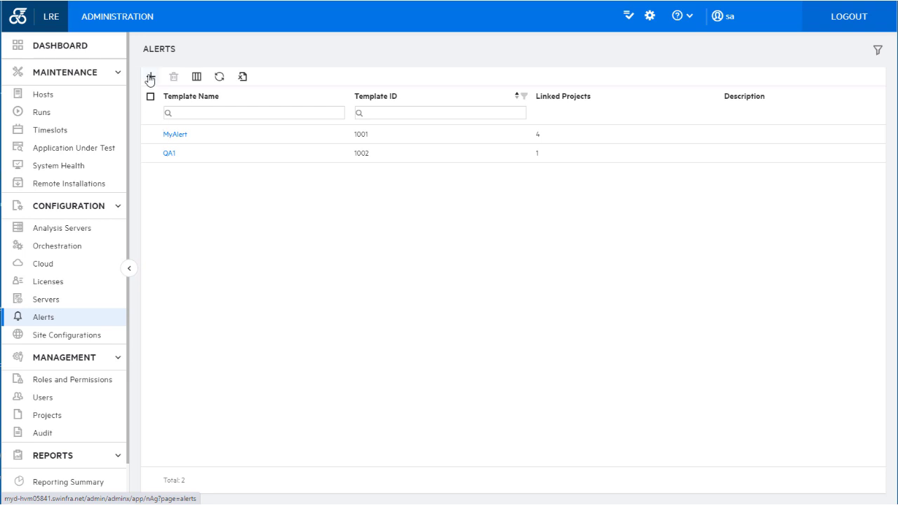
Add a new alert template with alert text 'Hosts are non-operati'.
{"action": "left_click", "coordinate": [150, 77]}
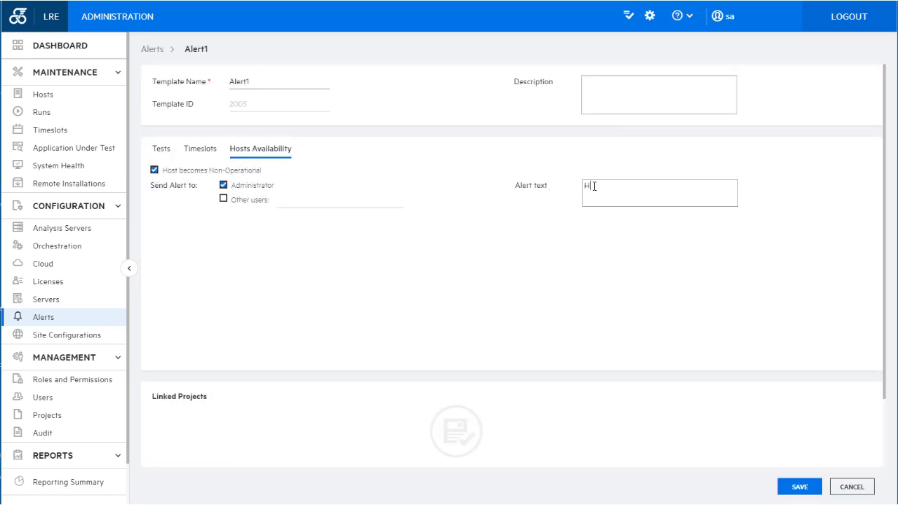
{"action": "type", "text": "Hosts are non-operati"}
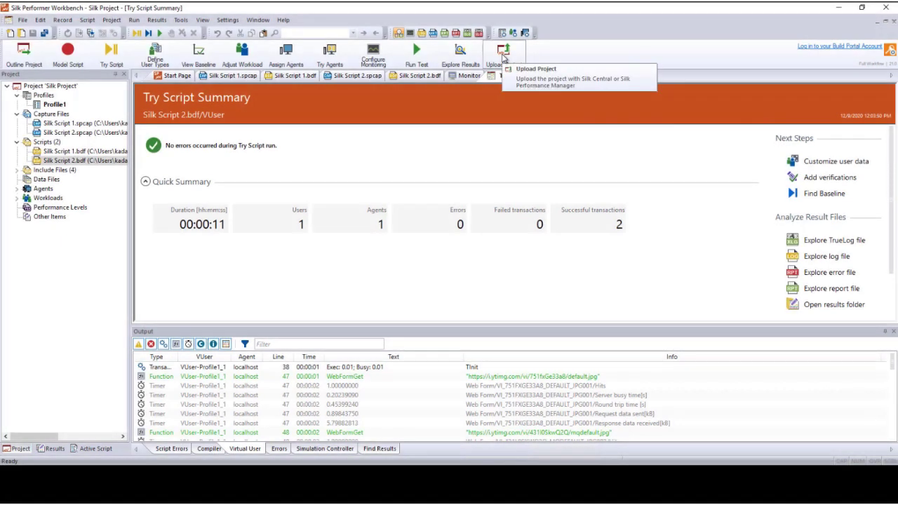
Upload the Silk project to LoadRunner Enterprise and open the Silk Test Demo run's Dashboard.
{"action": "left_click", "coordinate": [504, 53]}
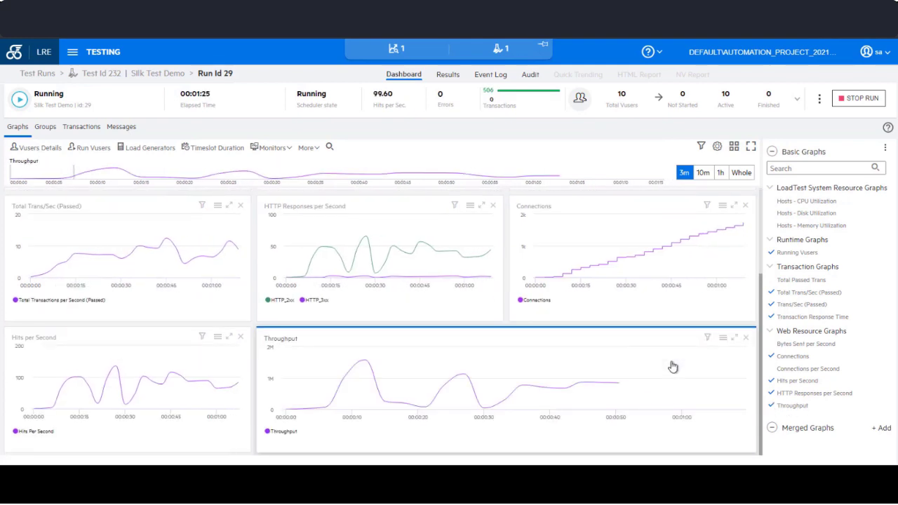
{"action": "left_click", "coordinate": [638, 75]}
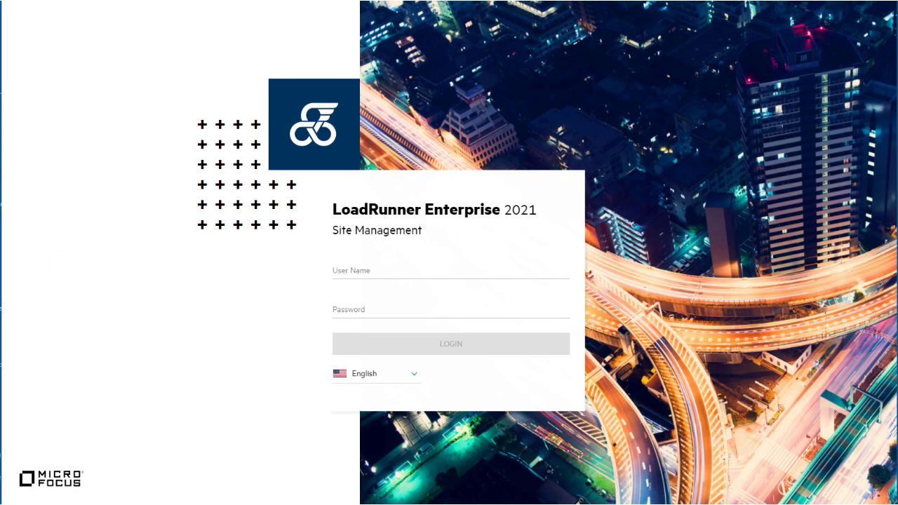
Sign in to Site Management and upgrade Tenant2 from version 2020 to 2021.
{"action": "left_click", "coordinate": [451, 344]}
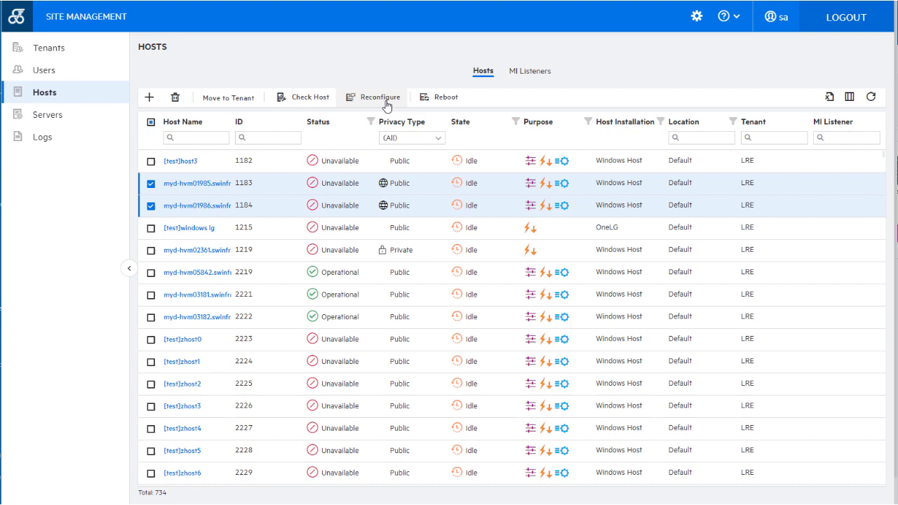
{"action": "mouse_move", "coordinate": [380, 96]}
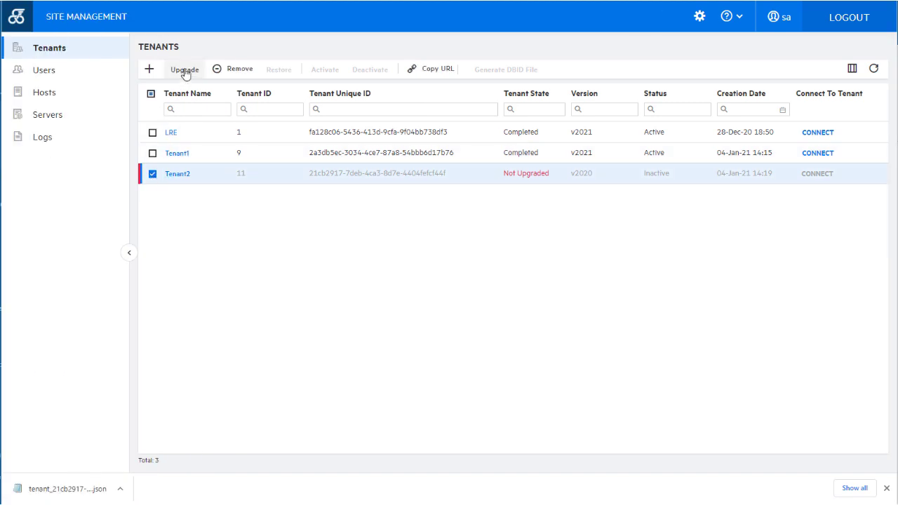
{"action": "left_click", "coordinate": [184, 68]}
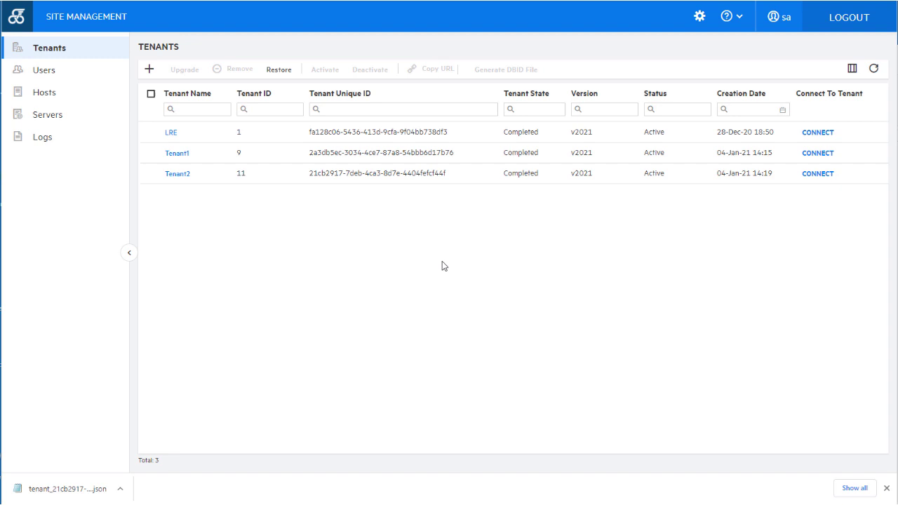
{"action": "left_click", "coordinate": [848, 17]}
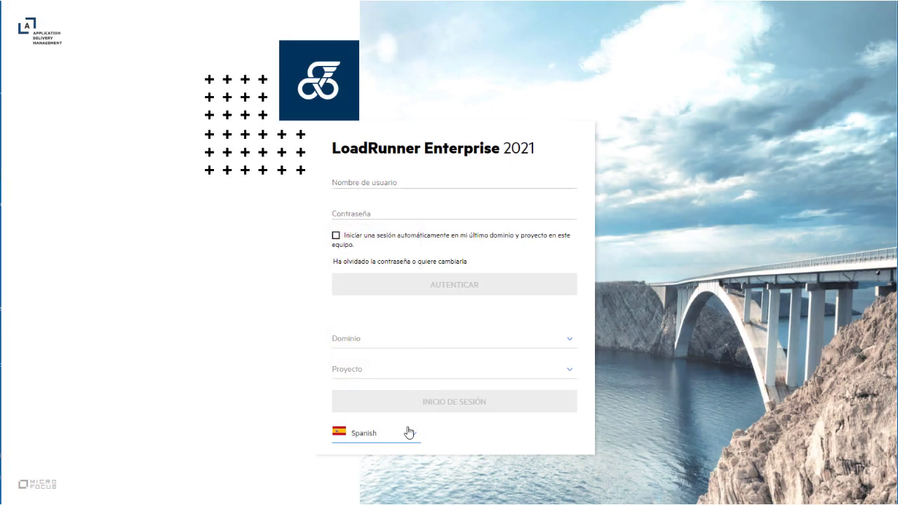
Change the login page language from Spanish to Italian.
{"action": "left_click", "coordinate": [363, 433]}
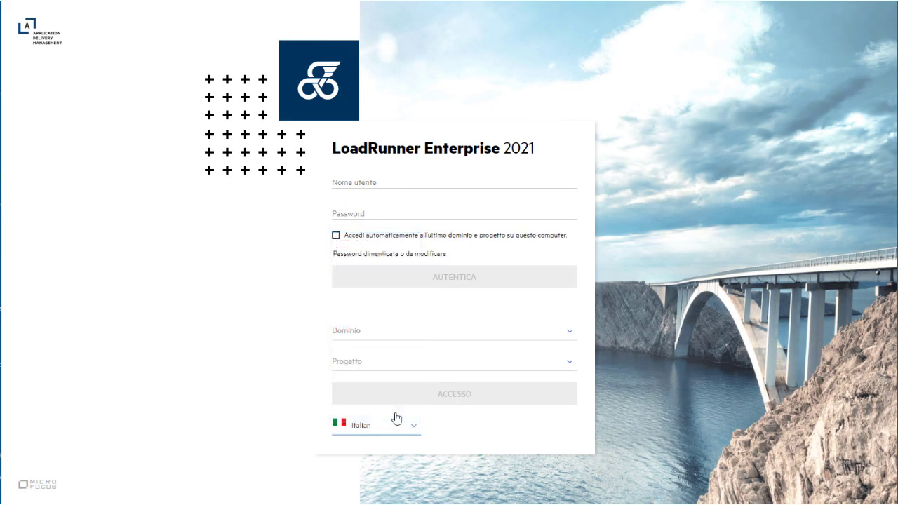